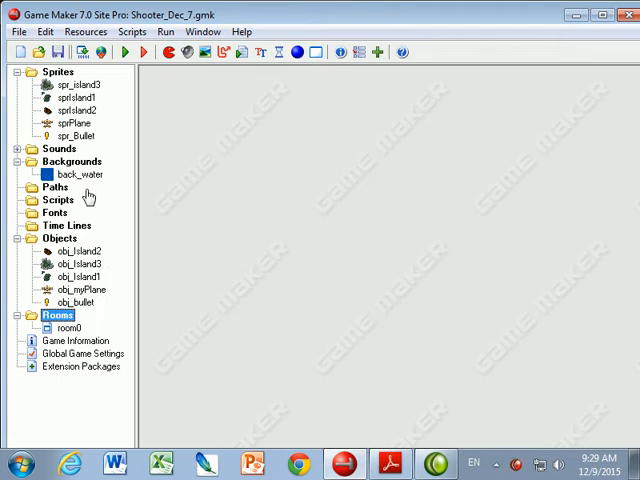
Add a new sprite resource and name it spr_enemy
left_click(27, 52)
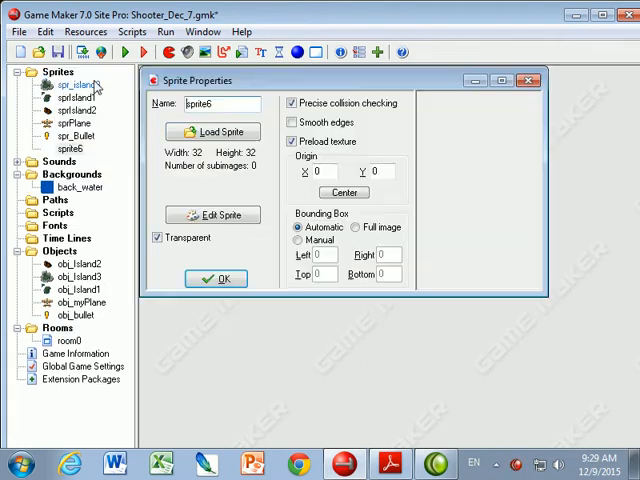
triple_click(222, 103)
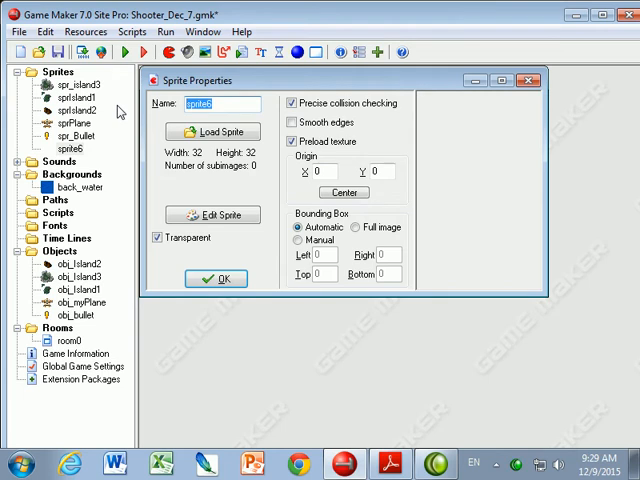
type("spr_enemy")
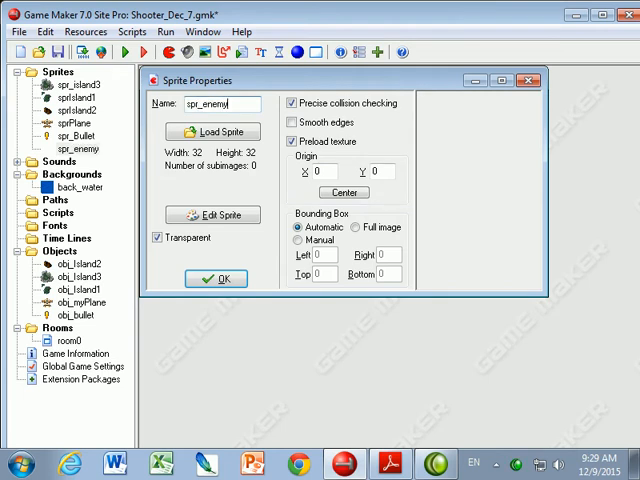
Load enemy1.gif from the Resources folder as the spr_enemy image
left_click(213, 131)
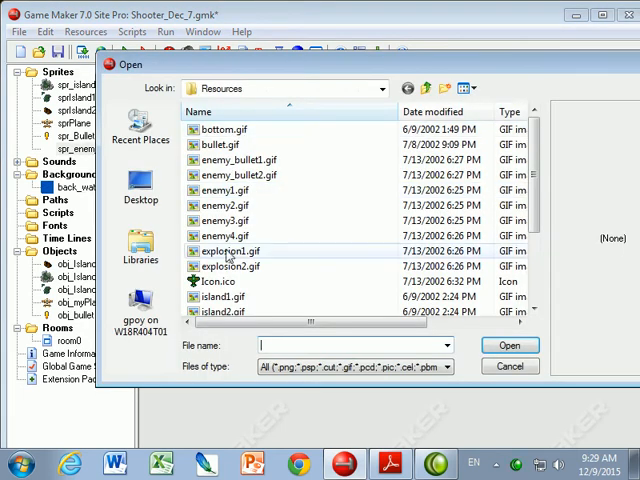
left_click(225, 190)
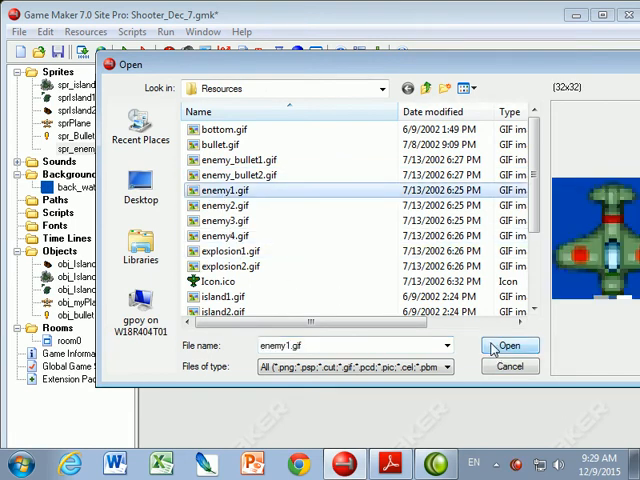
mouse_move(398, 65)
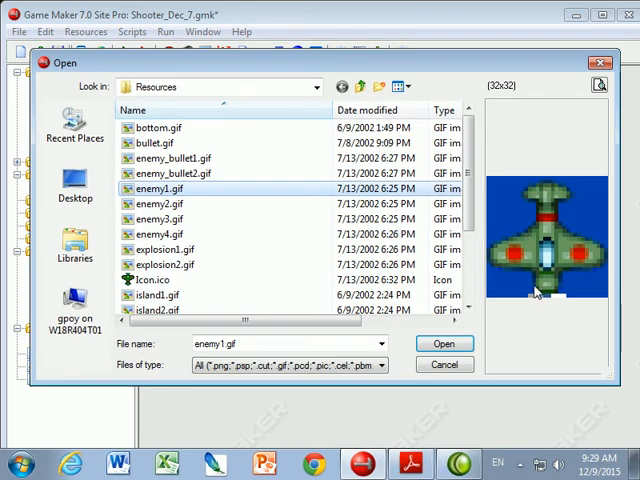
left_click(443, 343)
type("ob")
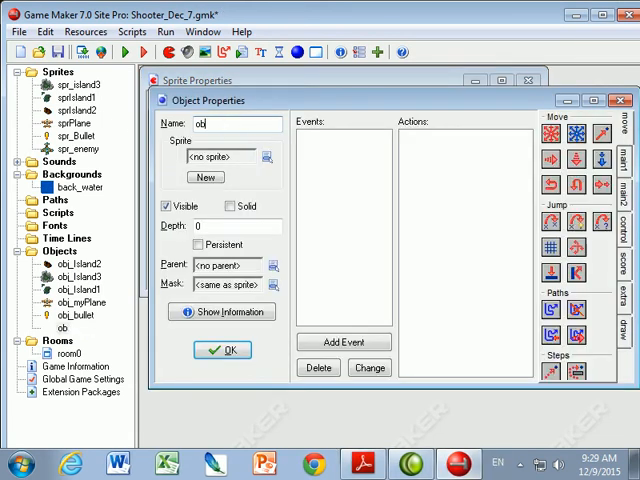
Name the new object obj_enemy1, assign sprite spr_enemy, and add an event
type("j_enemy1")
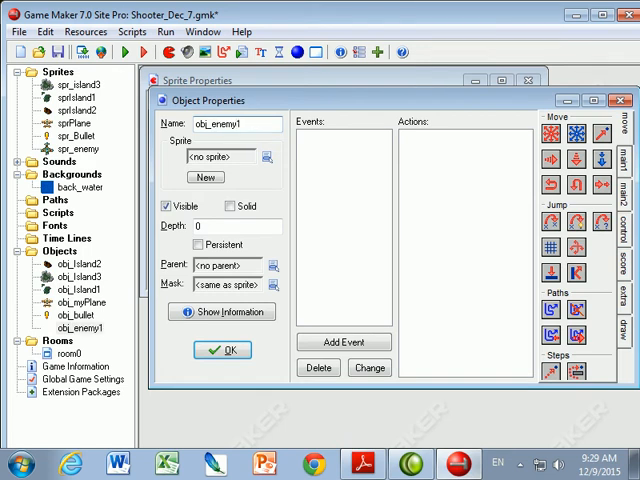
left_click(266, 156)
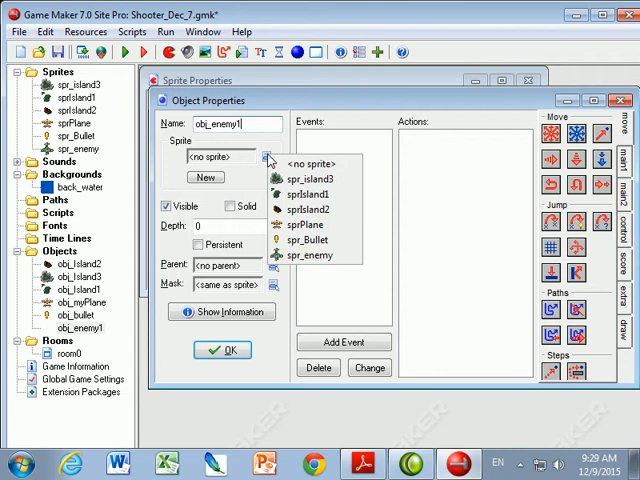
left_click(309, 255)
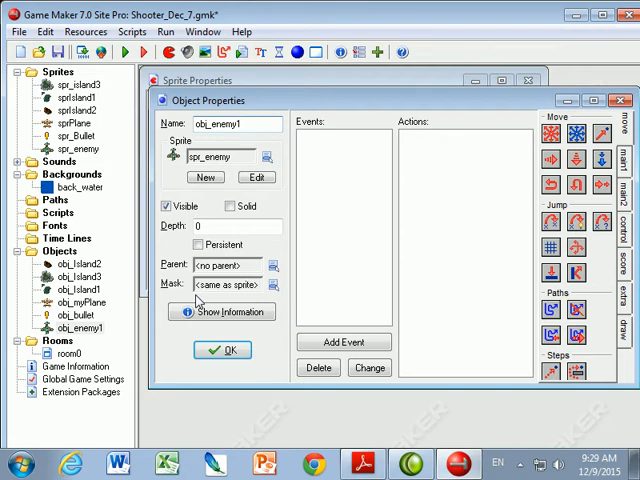
mouse_move(503, 424)
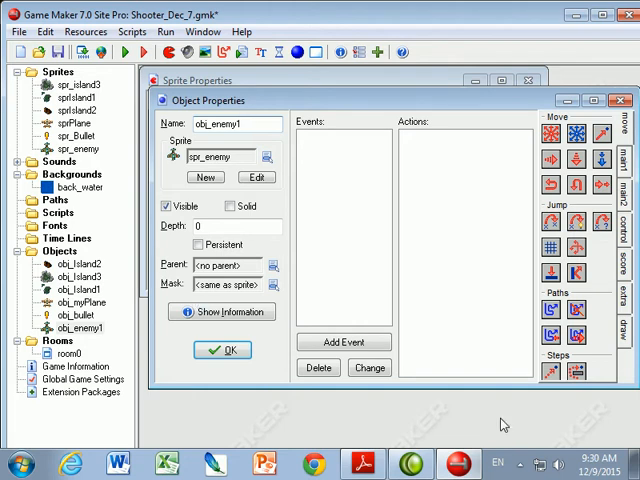
left_click(344, 342)
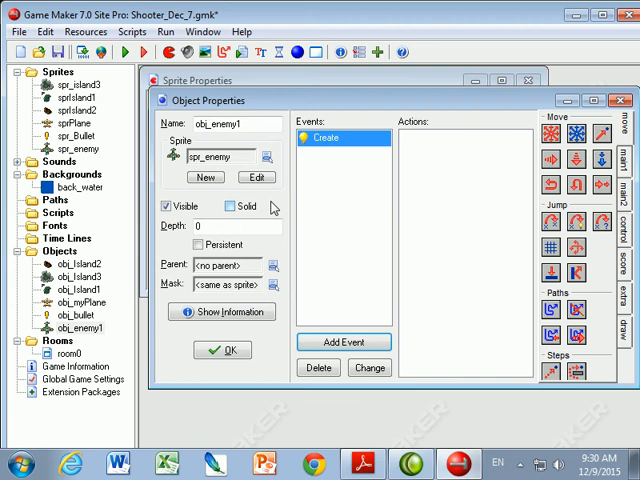
mouse_move(430, 177)
type("4")
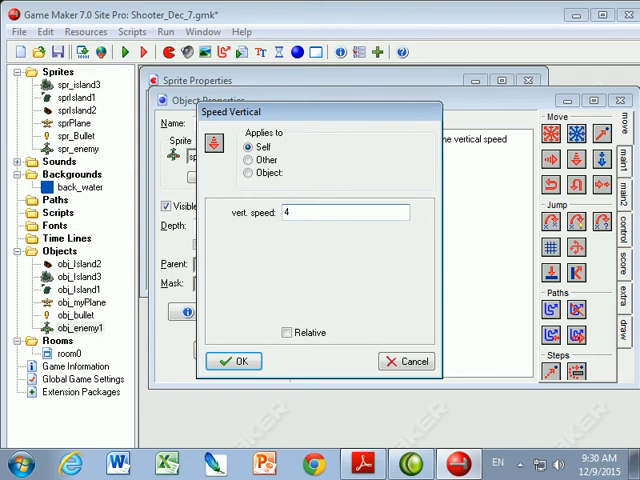
mouse_move(425, 181)
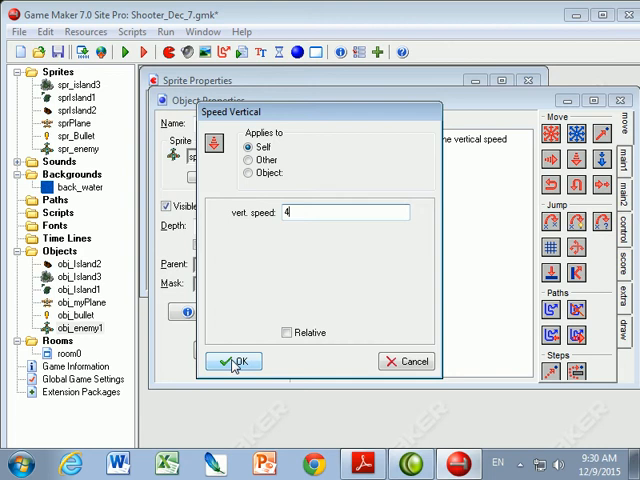
Confirm the Speed Vertical action with value 4 in the Create event
left_click(233, 361)
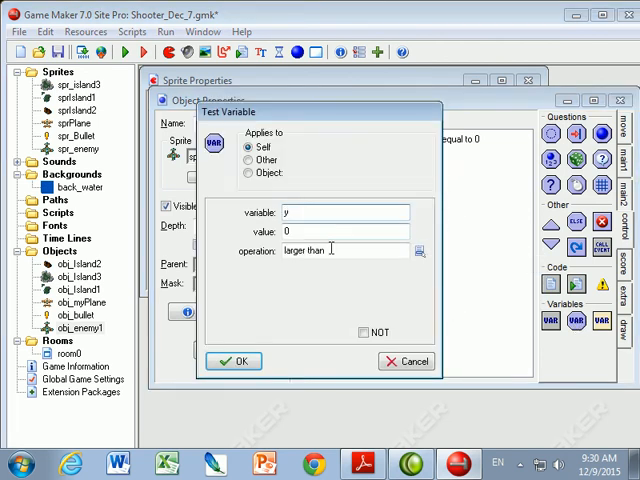
Add a Step test that y is larger than room_height
type("640")
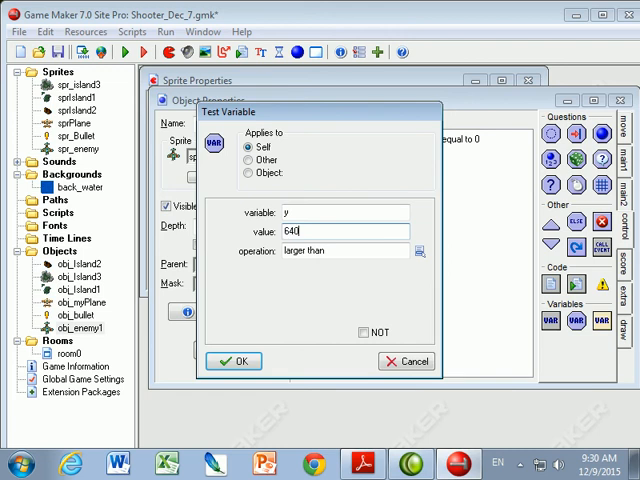
type("room_he")
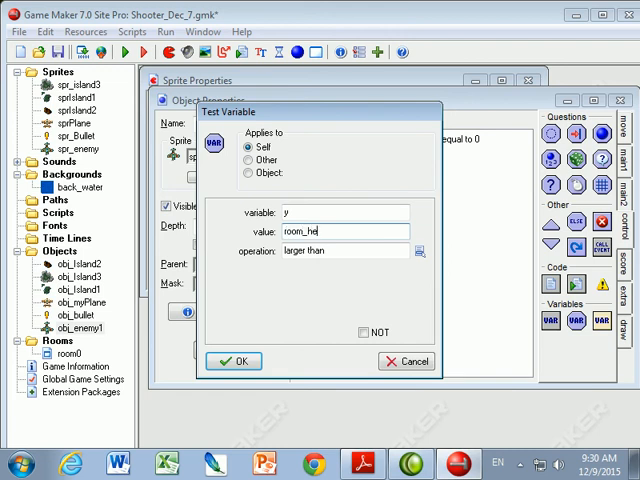
type("ight")
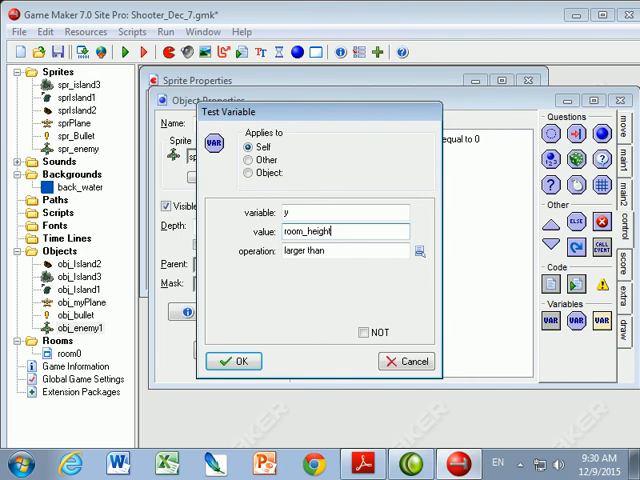
left_click(232, 361)
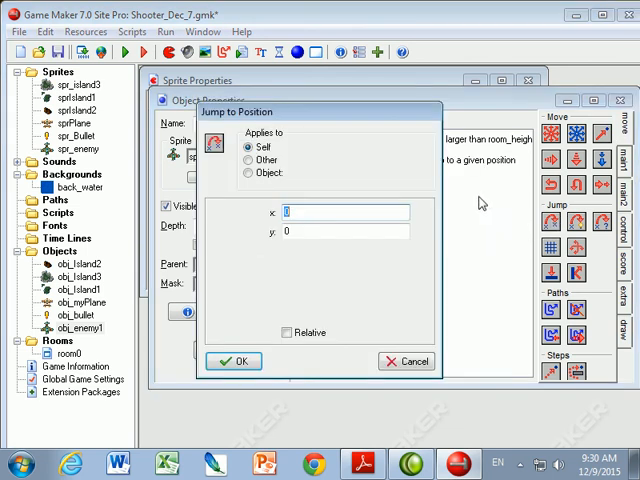
Add Jump to Position with x random(room_width) and y -64
type("random")
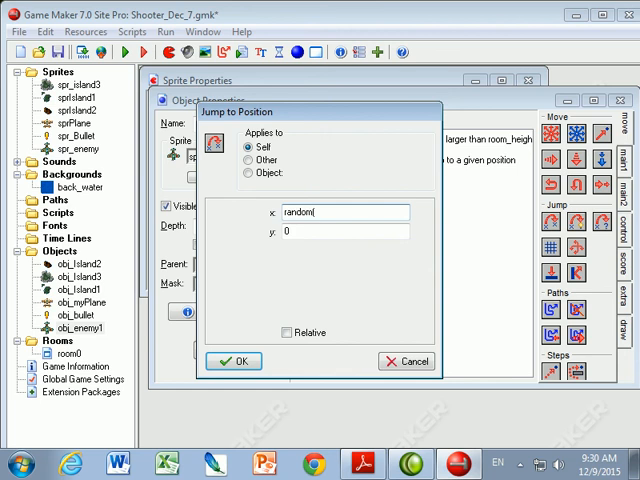
type("(room_")
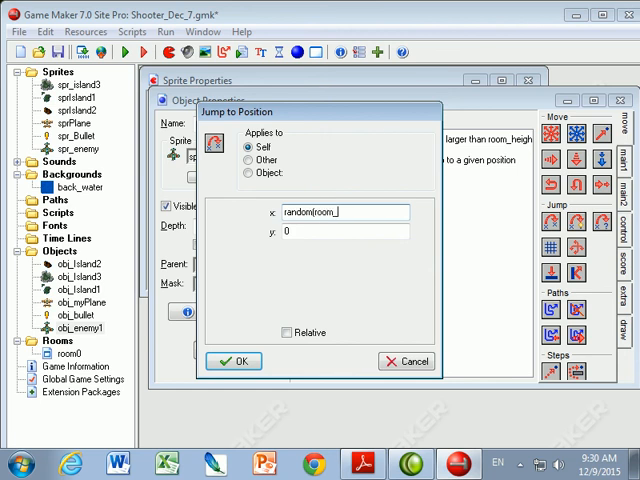
type("width)")
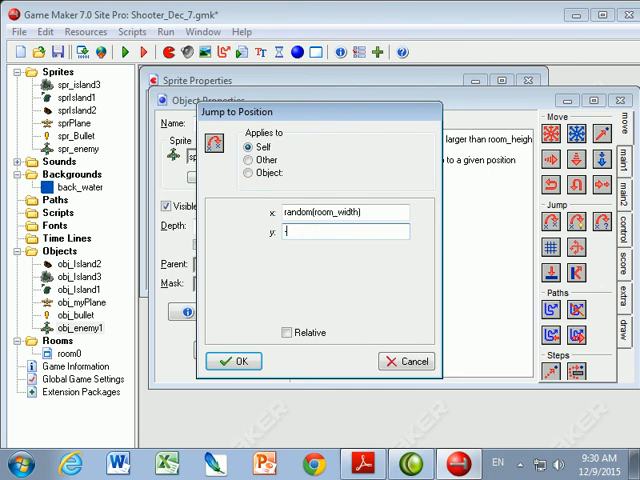
type("-6")
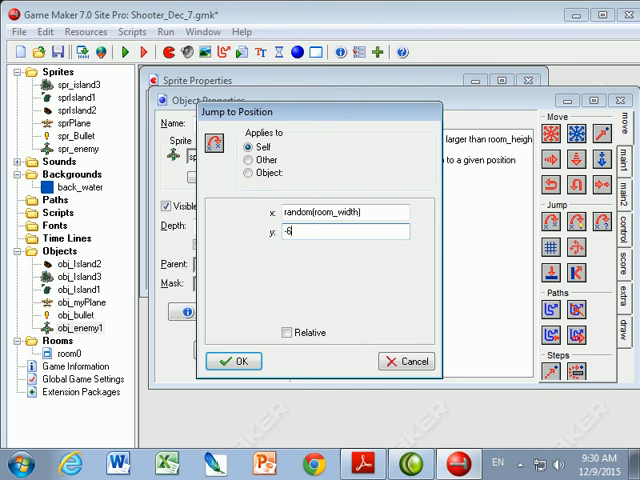
type("4")
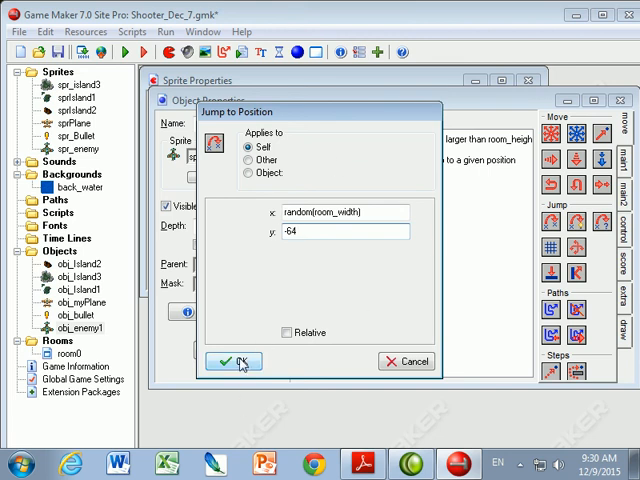
left_click(231, 361)
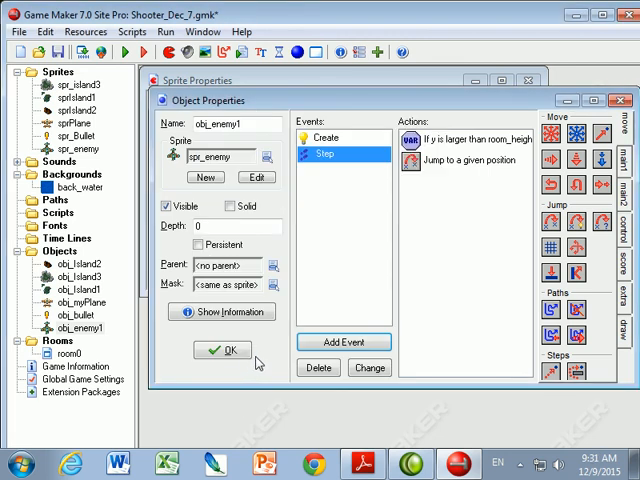